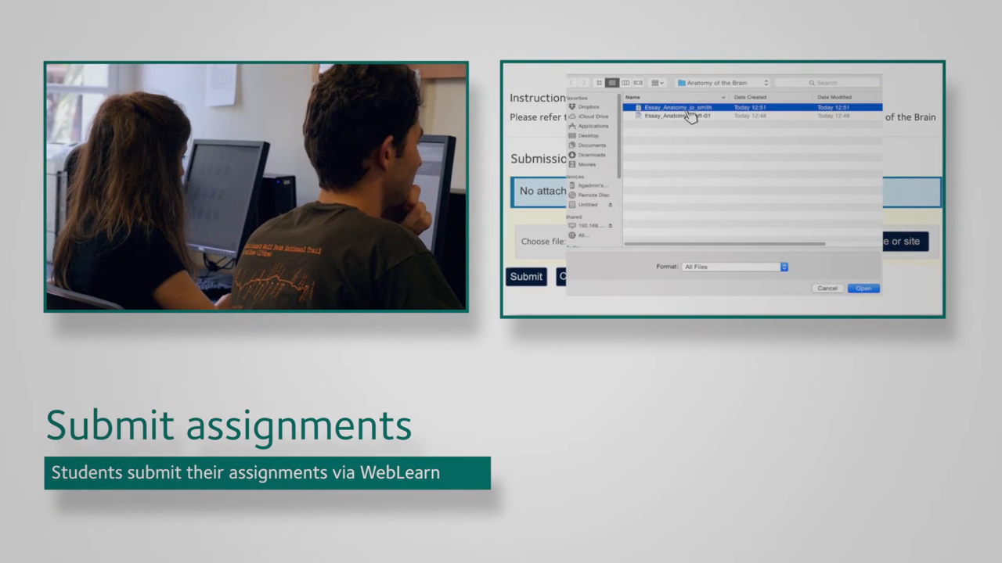
Step: Attach the Essay_Anatomy .doc file to the assignment and submit it for grading
click(862, 287)
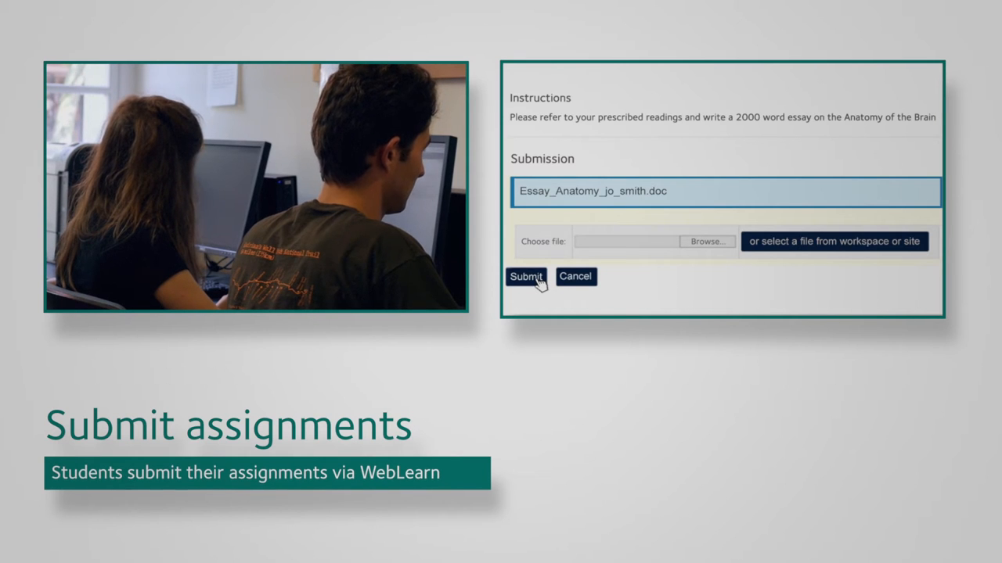
click(526, 276)
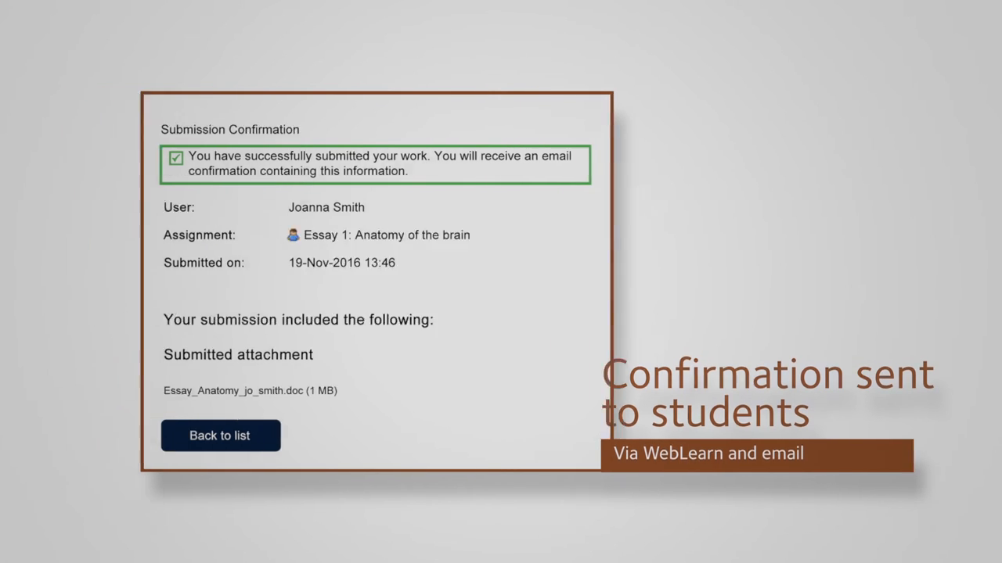
Step: Return to the list and fill the new tutorial event with location 'Balliol College'
click(220, 435)
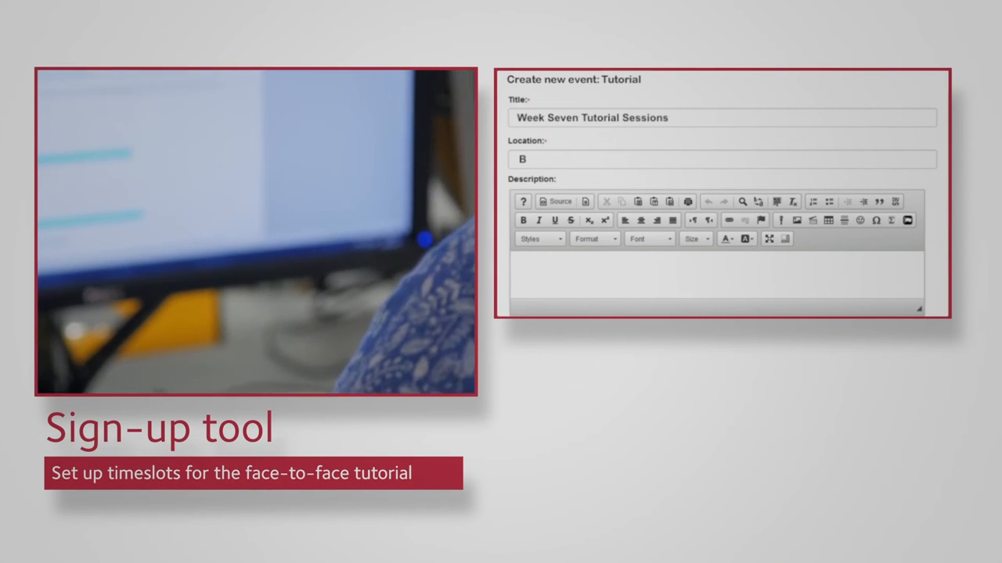
text(alliol College)
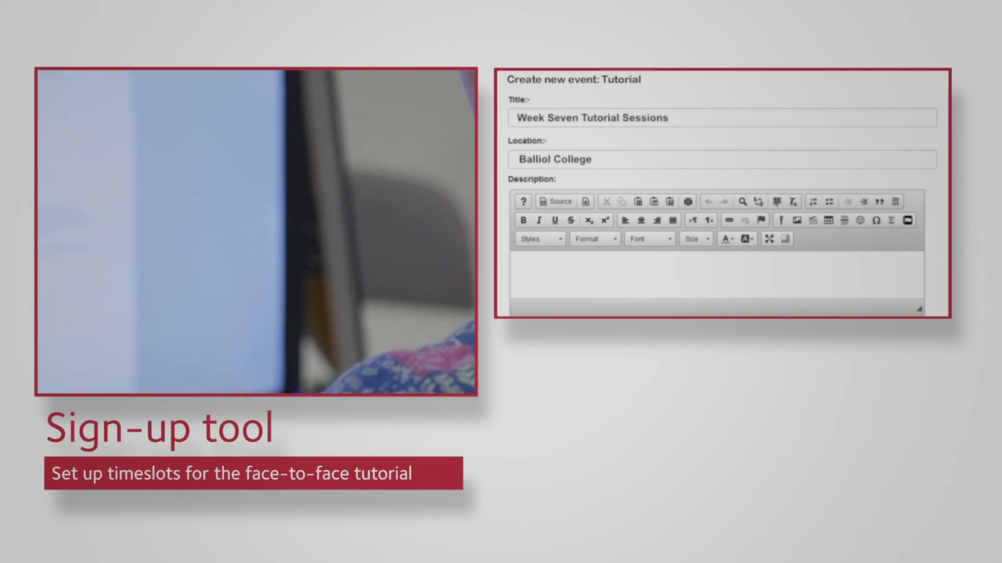